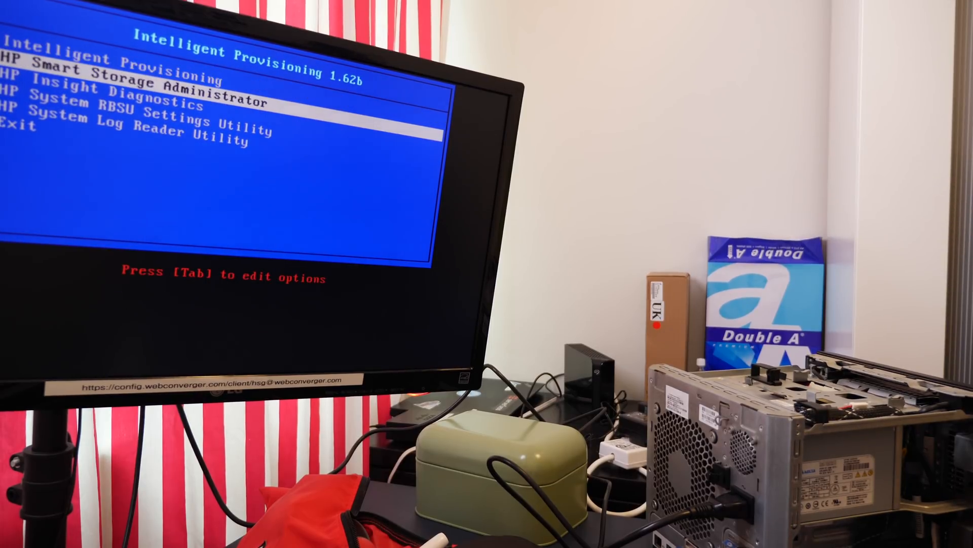
# Select HP Insight Diagnostics in the Intelligent Provisioning 1.62b boot menu to launch it
pyautogui.press('down')
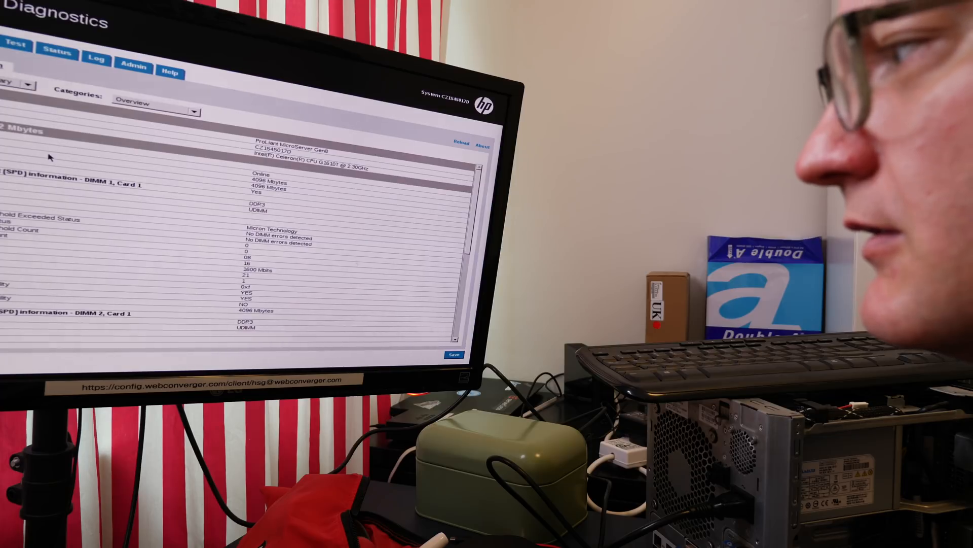
# Review the Status and Log tabs, then confirm Exit Diagnostics with OK
pyautogui.scroll(-3)
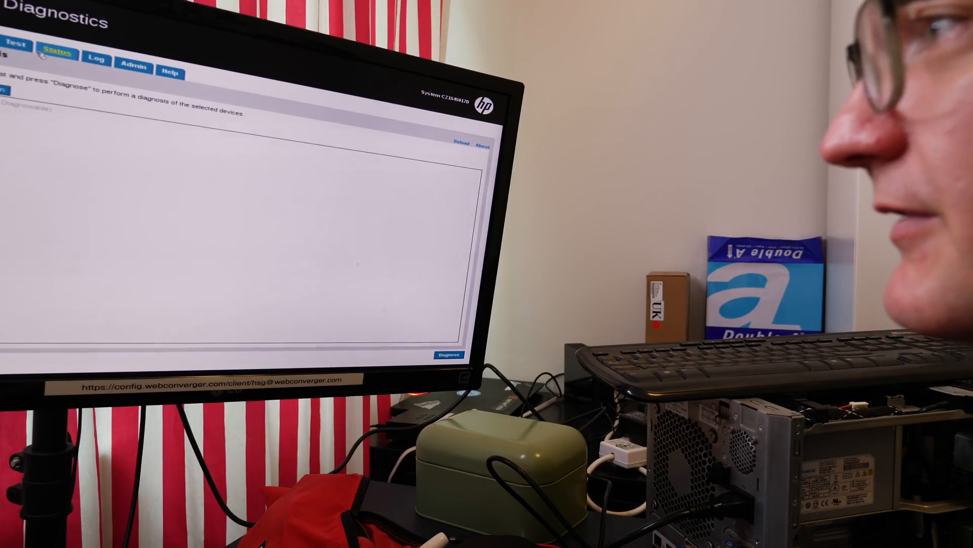
pyautogui.click(16, 45)
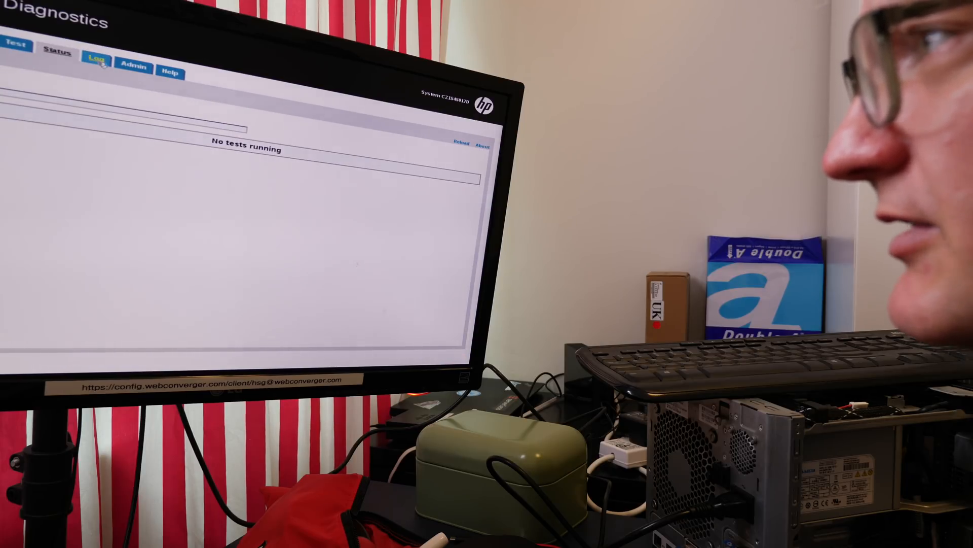
pyautogui.click(170, 73)
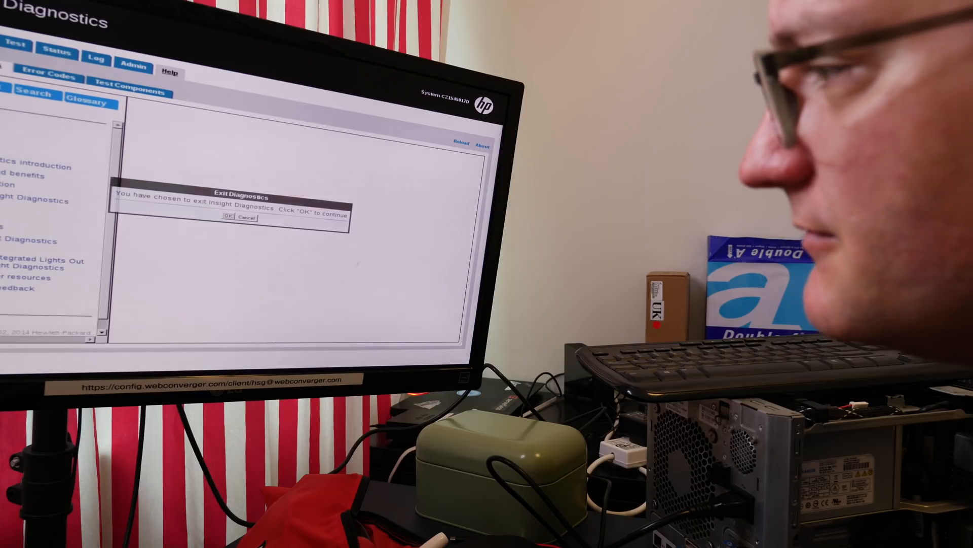
pyautogui.click(227, 217)
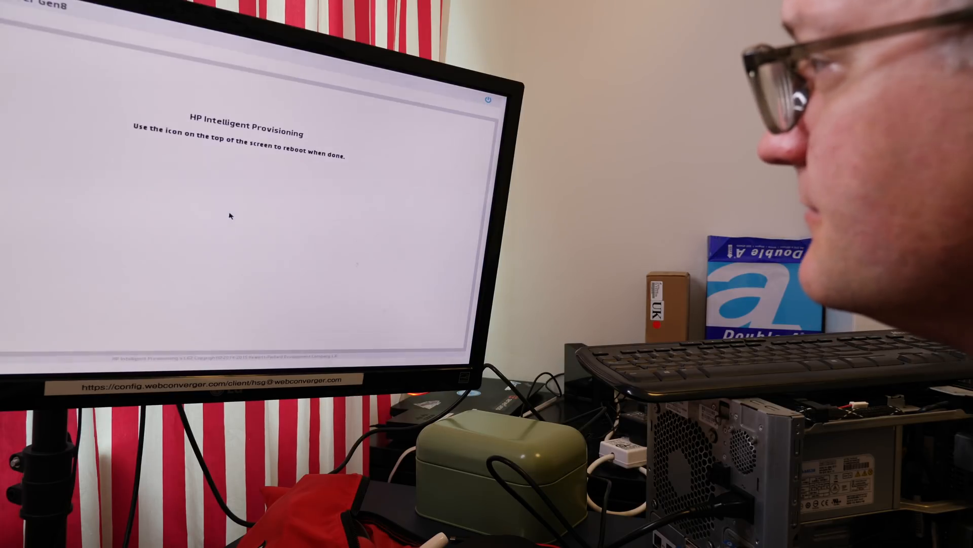